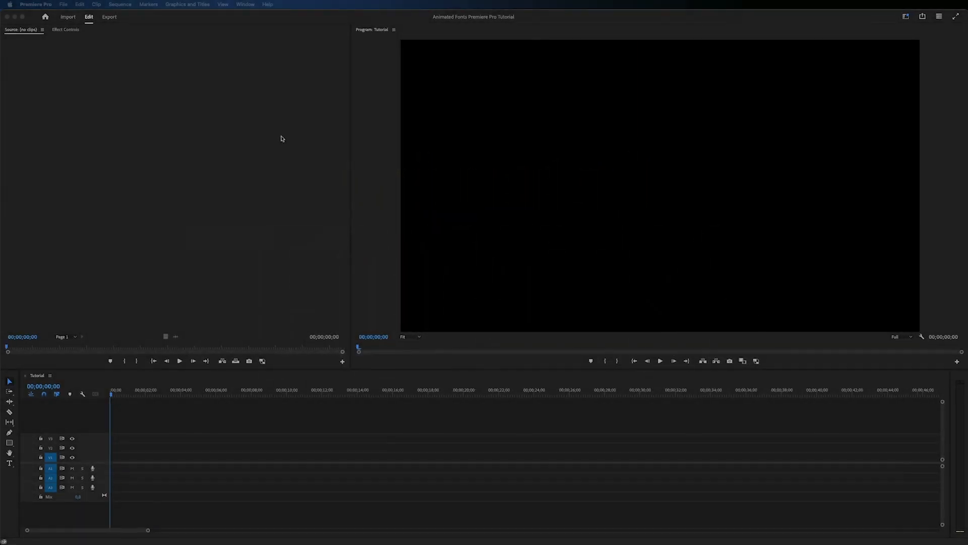
Reveal the installed extensions list under the Window menu, where Premiere Composer is offered
click(319, 4)
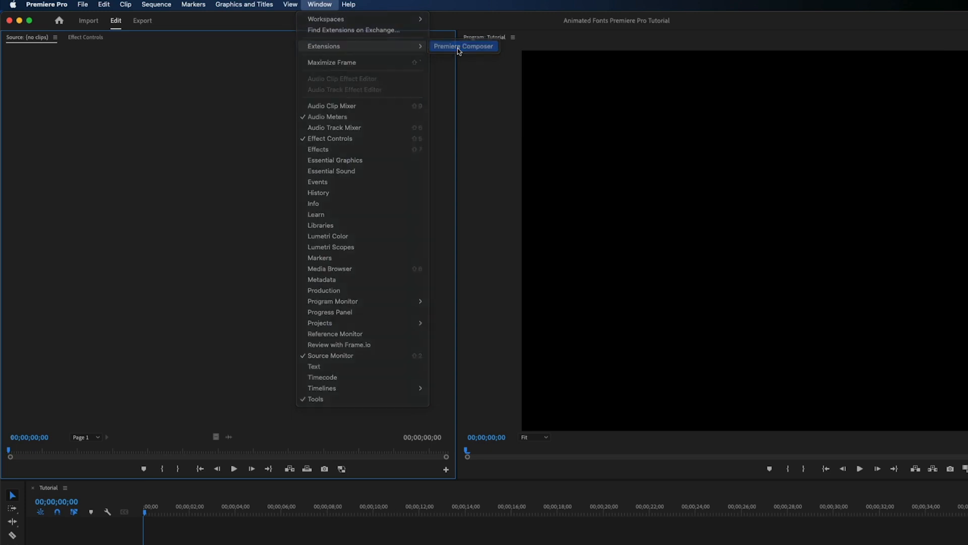
Launch Premiere Composer and show its Animated Fonts presets such as Jakarta ExtraBold Color Stroke
click(463, 46)
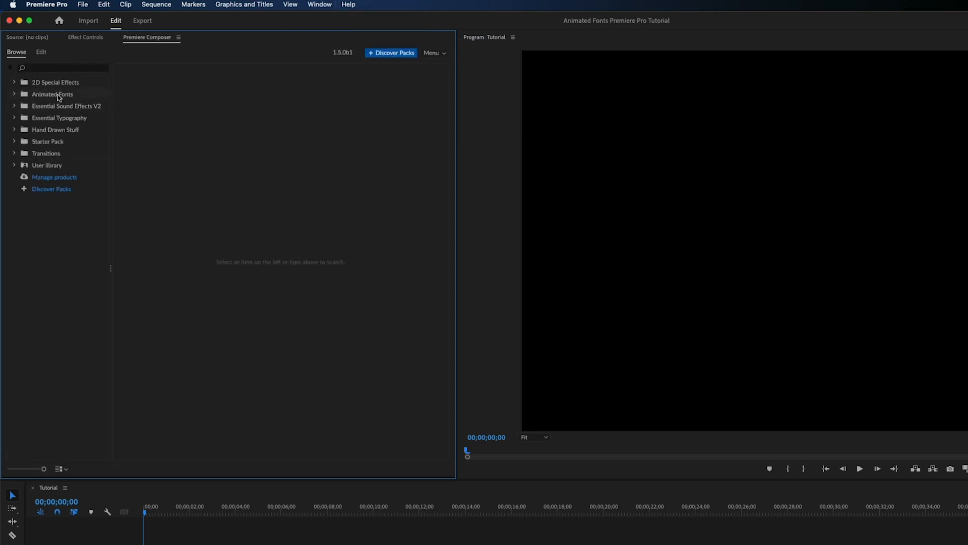
click(53, 94)
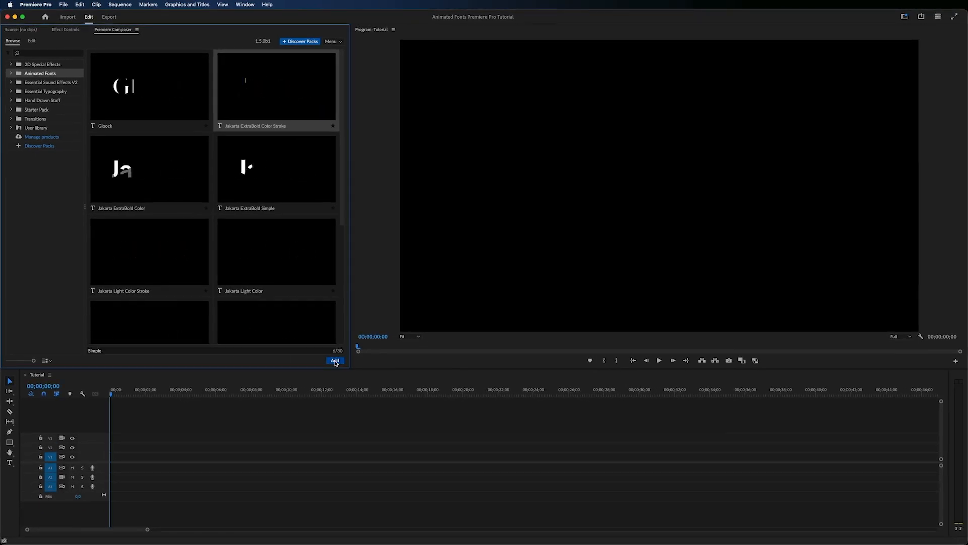
Add a Jakarta ExtraBold Color Stroke title, reverse its intro animation and offset a single letter
click(335, 361)
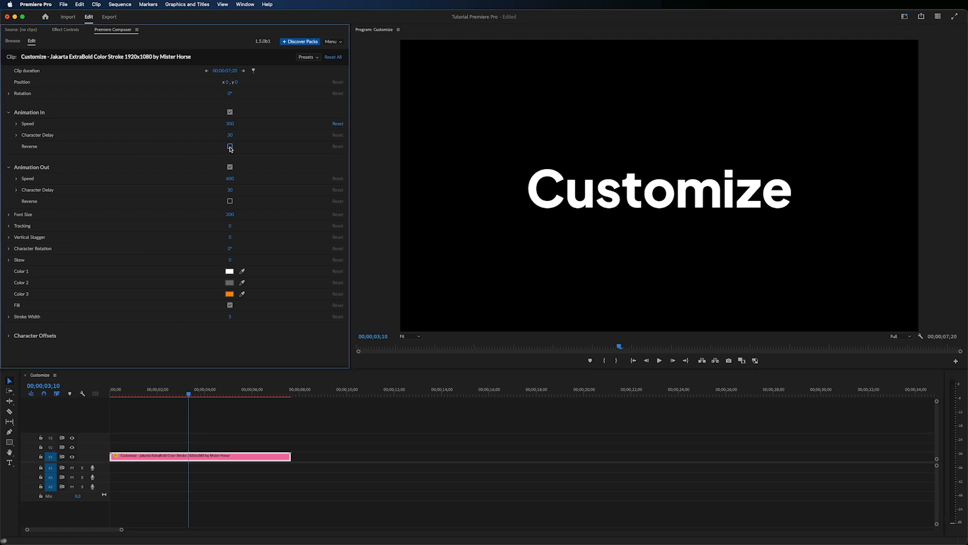
click(229, 146)
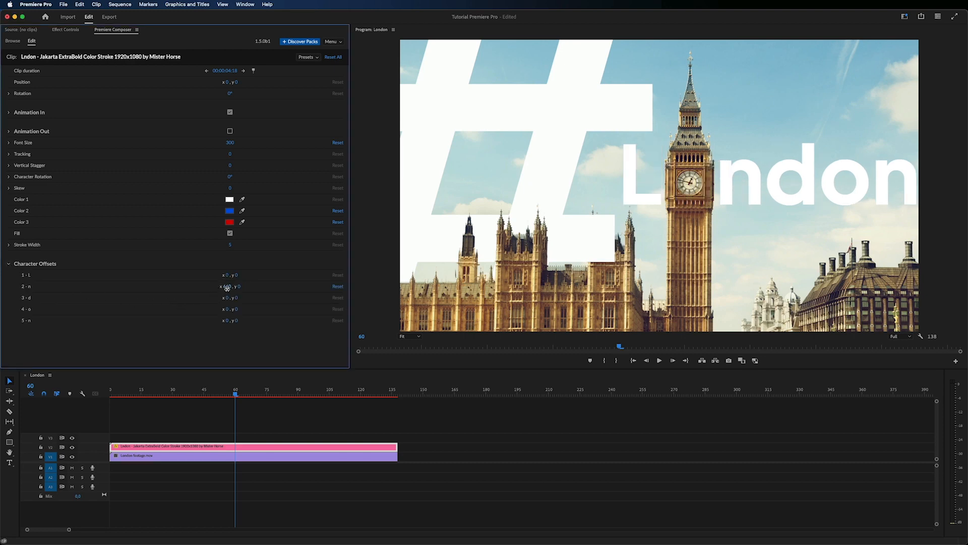
click(13, 40)
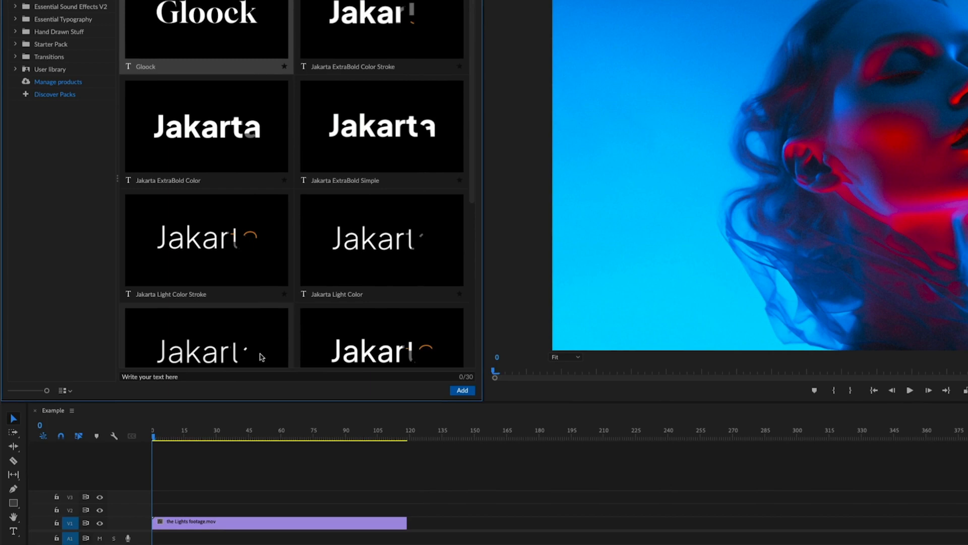
Add a Gloock title reading 'lights' over the neon portrait with Animation In Speed 200
text(ligh)
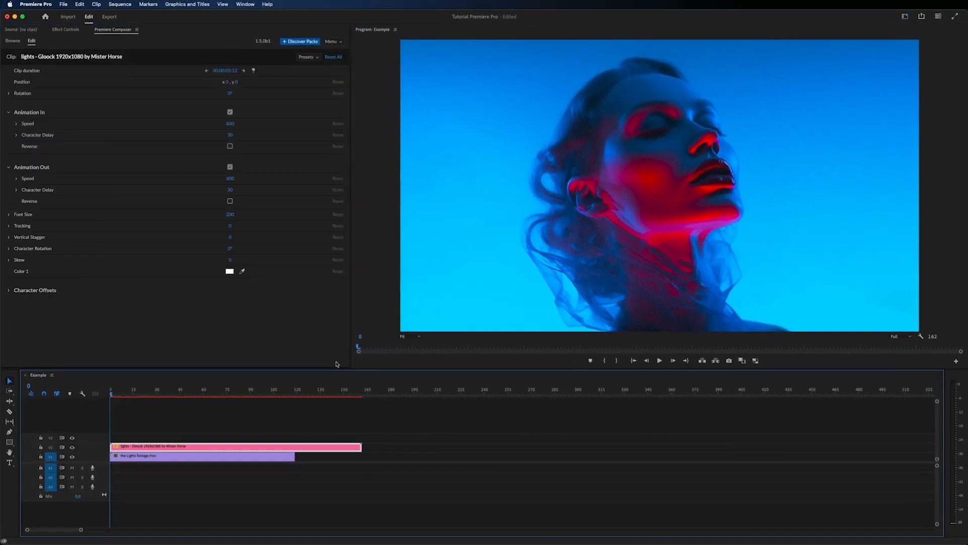
click(204, 396)
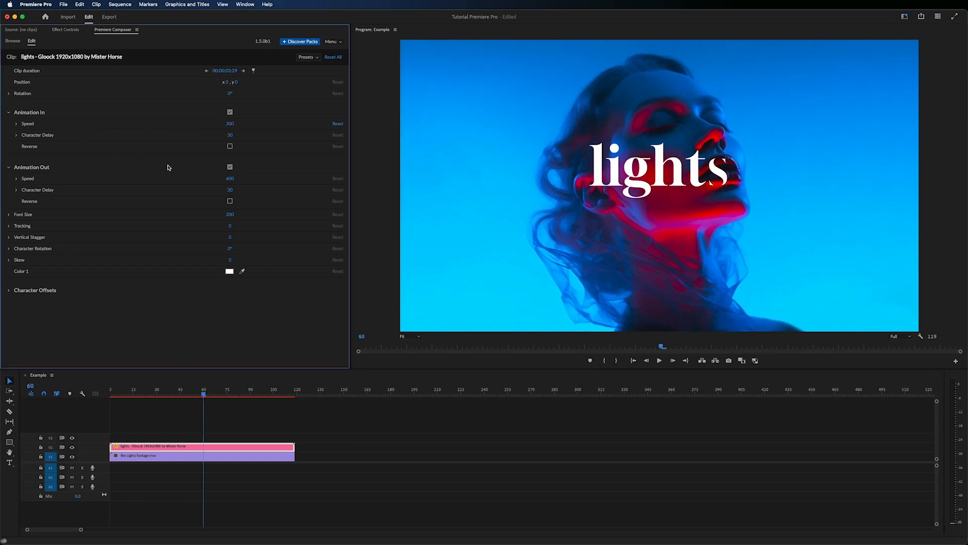
click(230, 166)
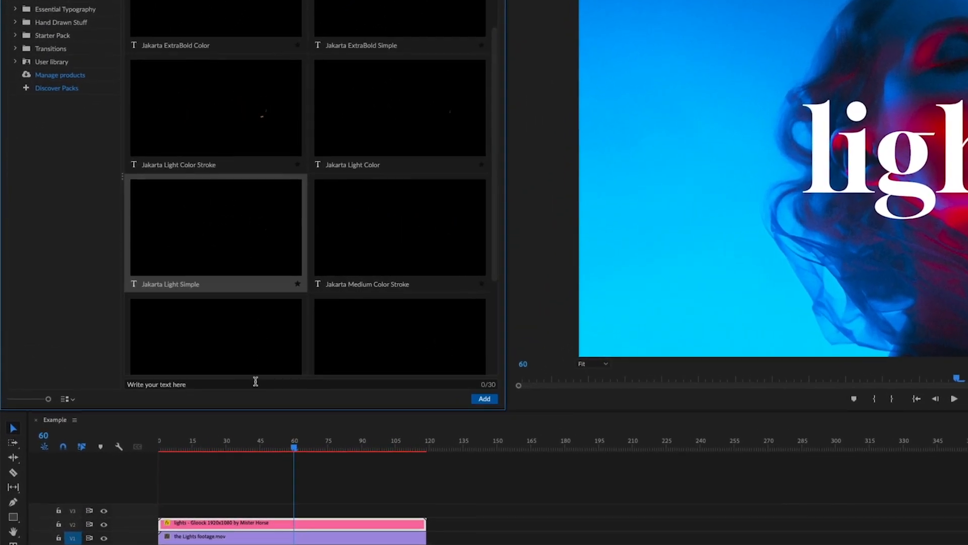
Add a Jakarta Light Simple title reading 'the' positioned above the 'lights' title
text(the)
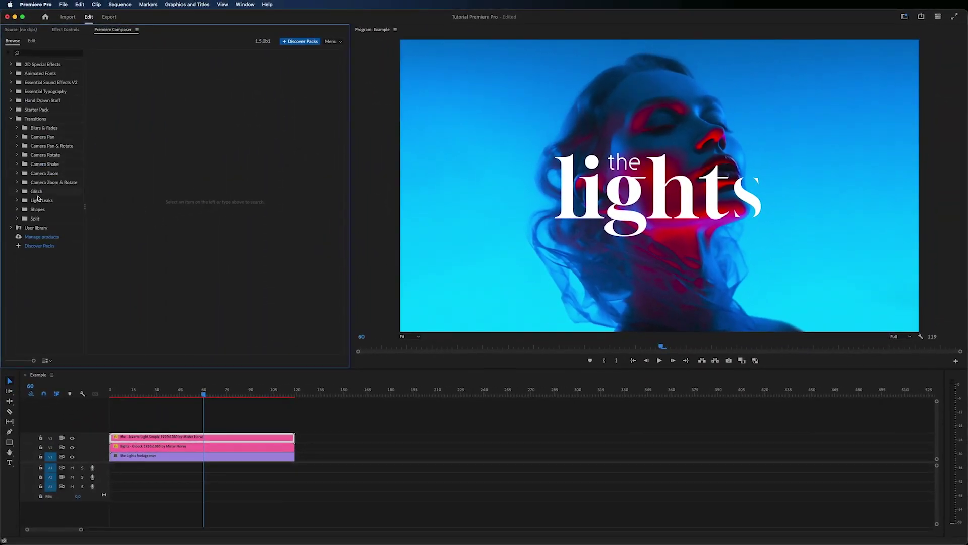
Browse the Light Leaks transition presets, Organic Light Leak 1–10, for the title
click(42, 200)
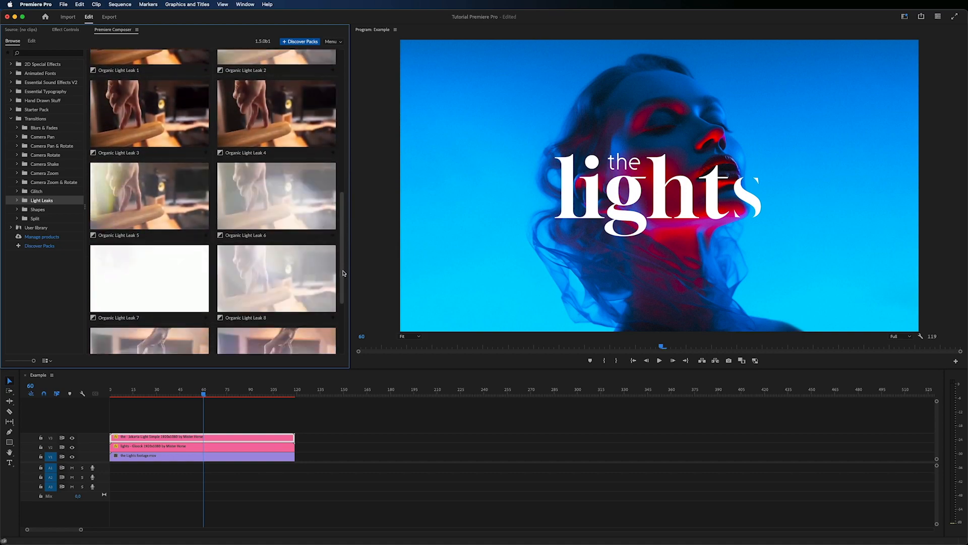
scroll(down, 3)
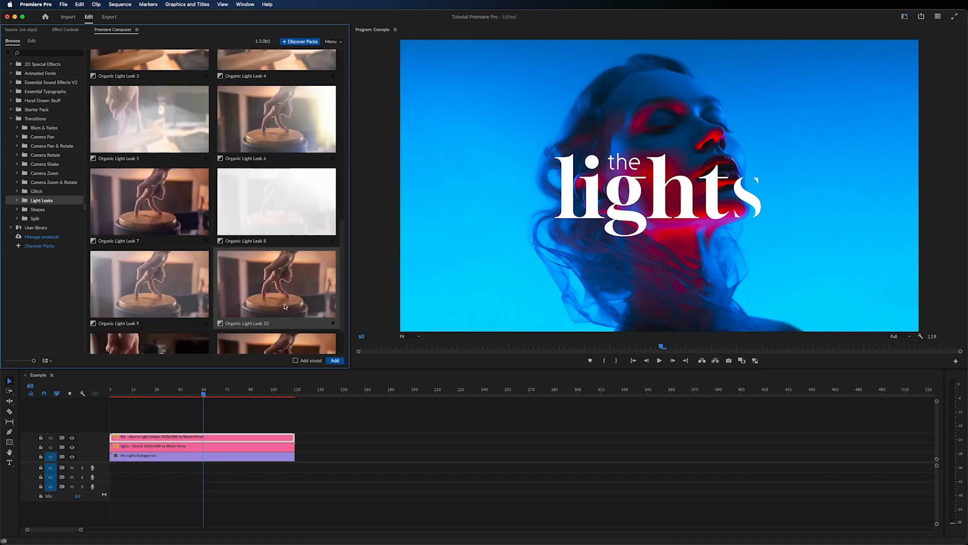